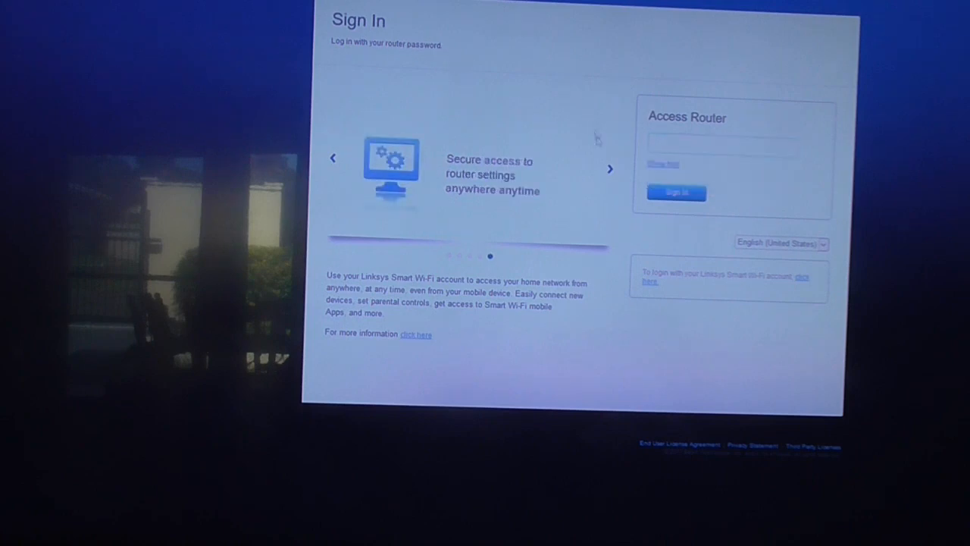
- Enter the router password and sign in to Linksys Smart Wi-Fi
left_click(722, 146)
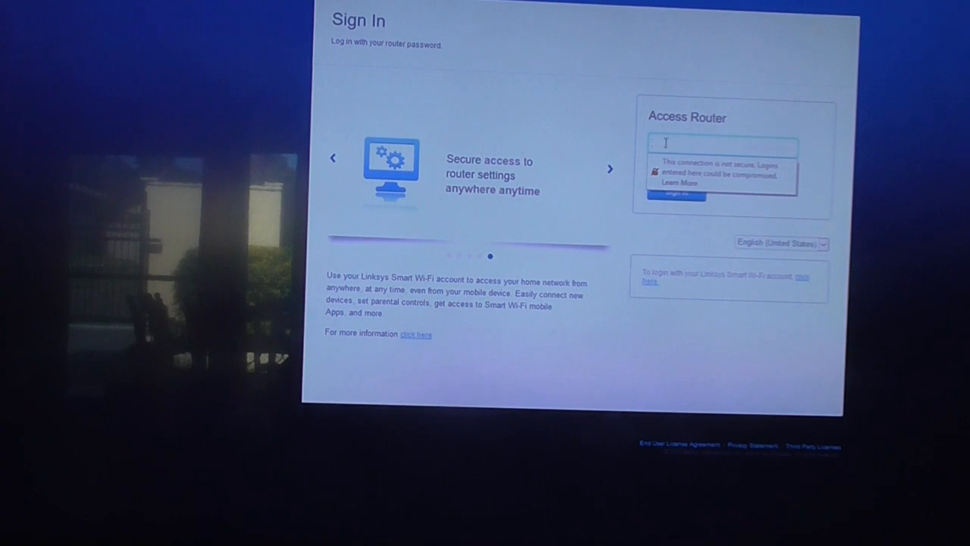
type("password")
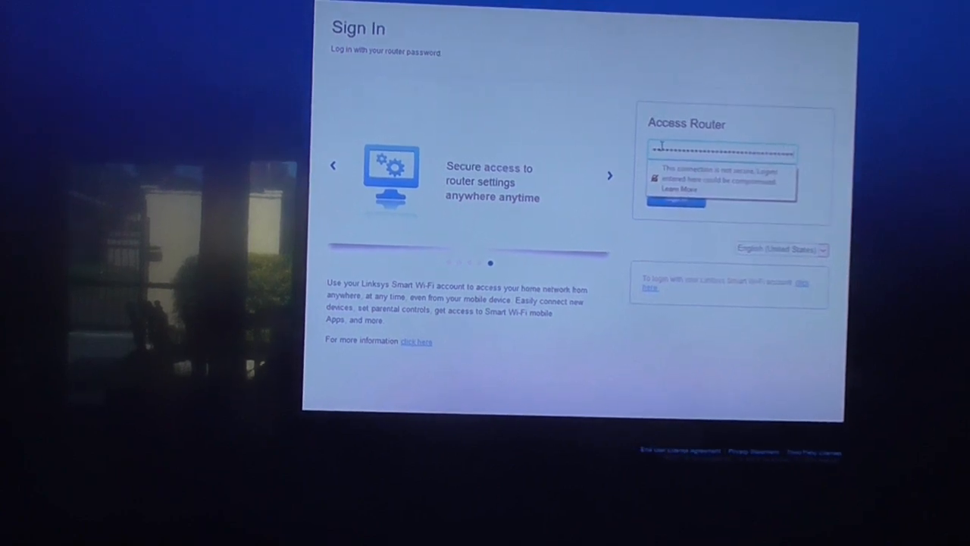
left_click(674, 203)
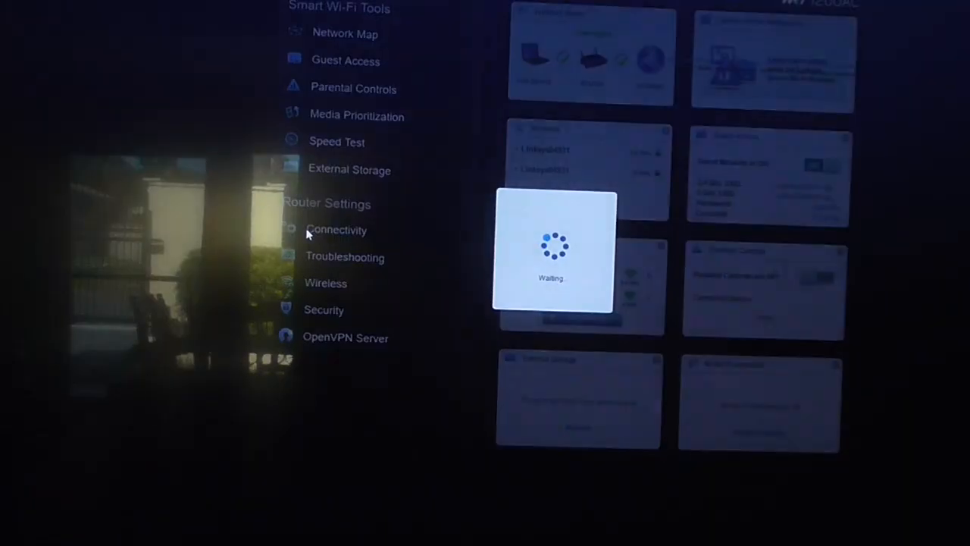
- Open the router's Connectivity settings to reach Firmware Update
left_click(336, 230)
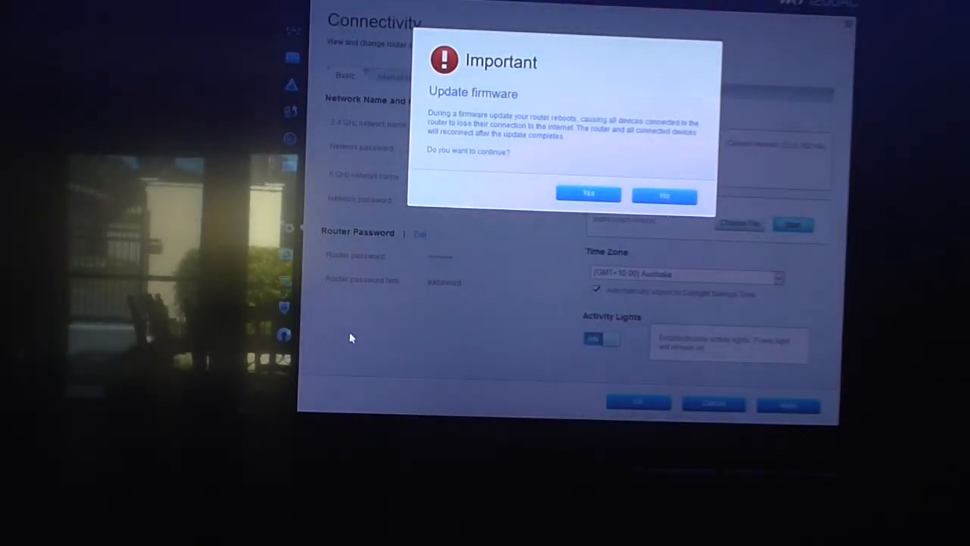
left_click(588, 194)
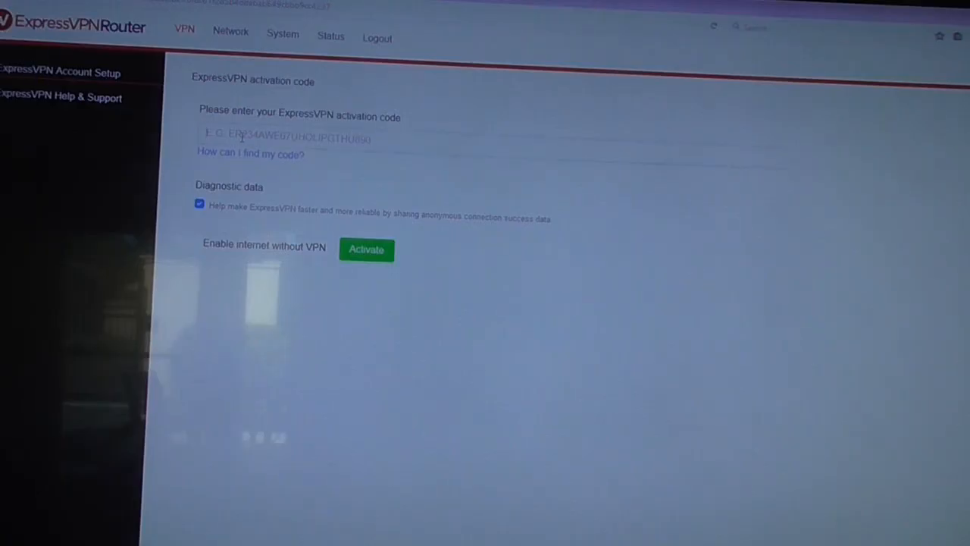
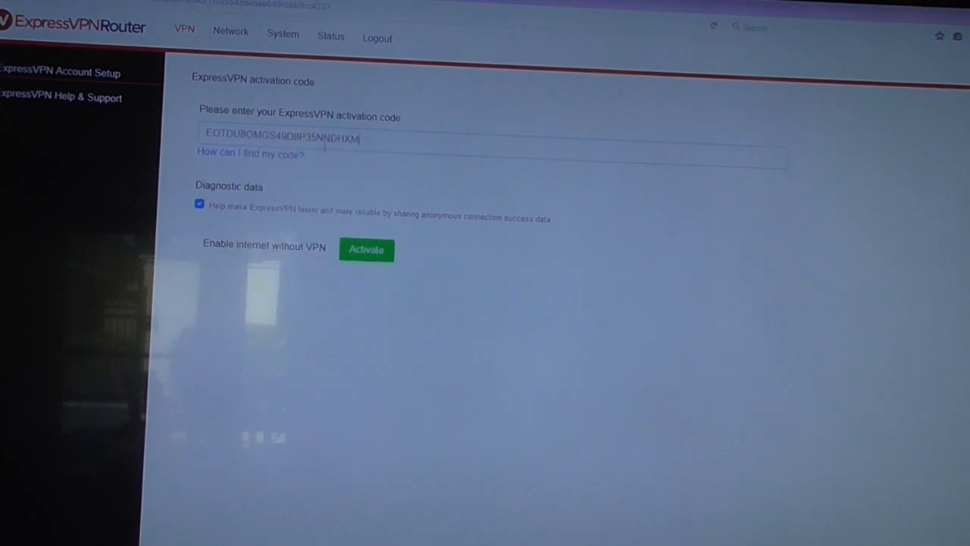
left_click(366, 249)
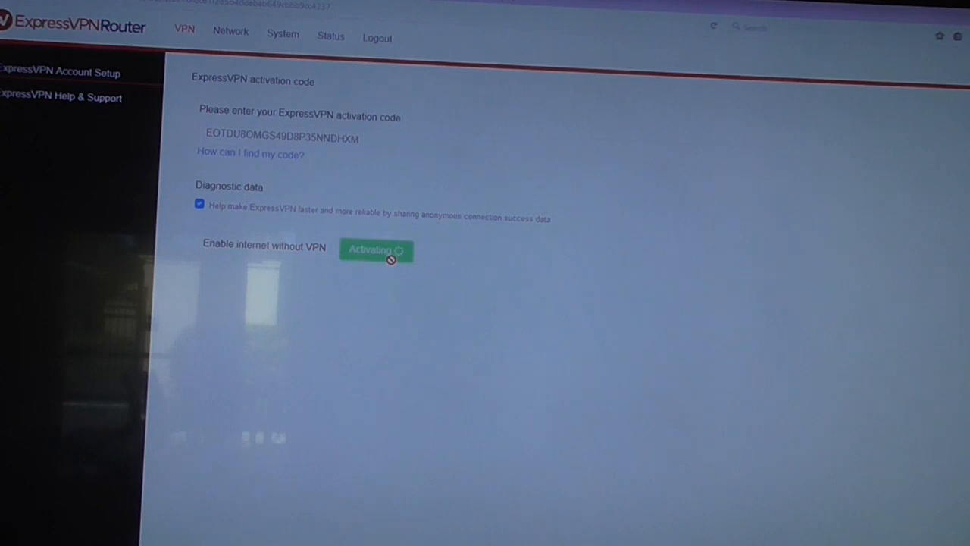
left_click(376, 250)
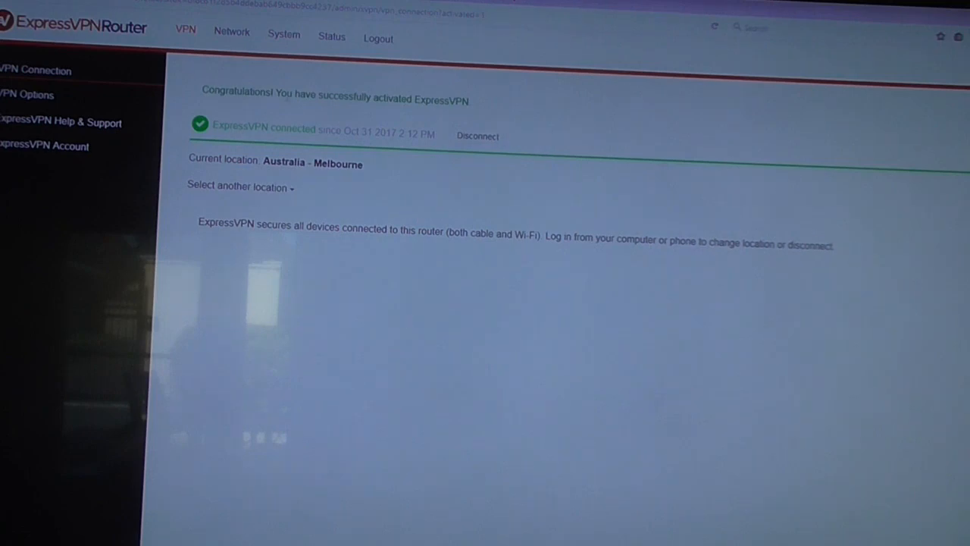
mouse_move(400, 325)
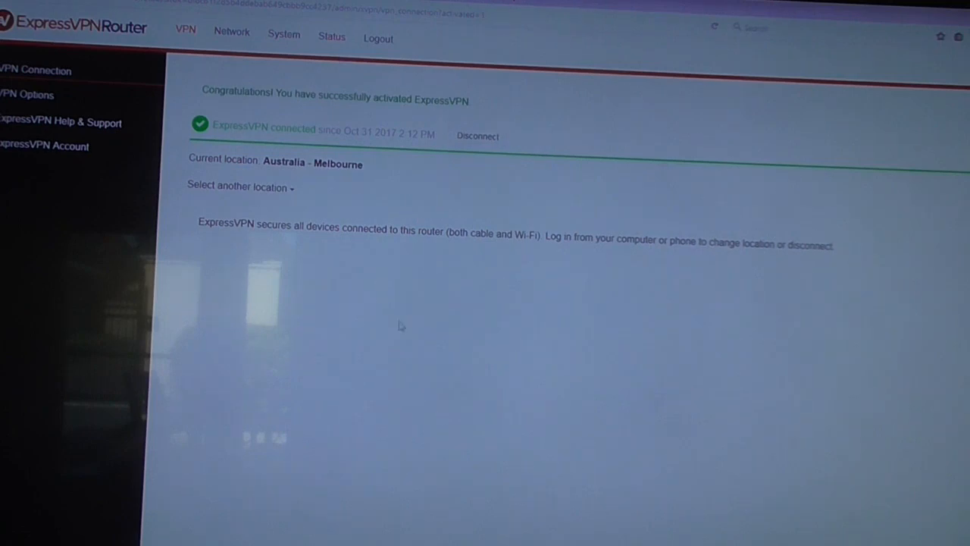
mouse_move(427, 285)
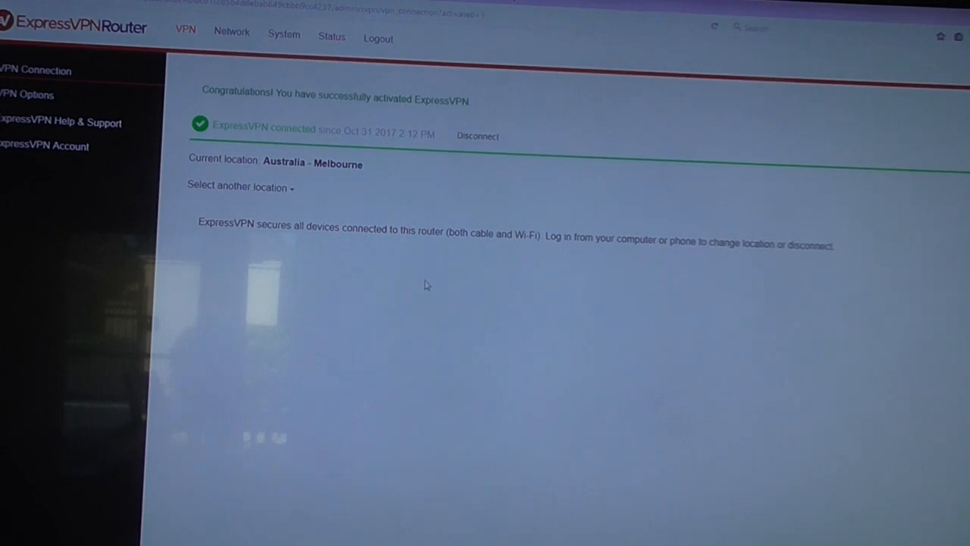